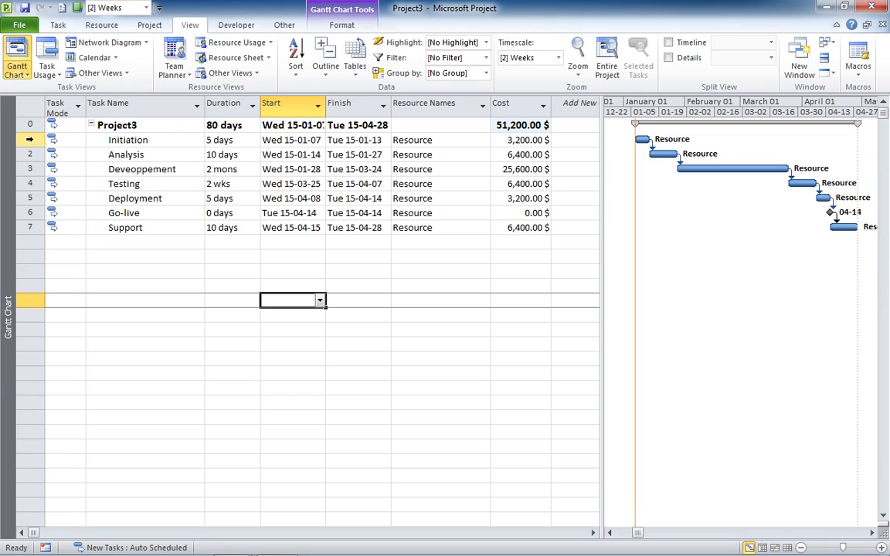
# - Insert a 'project mgmt' task above Initiation and assign it to Project Manager
pyautogui.rightClick(128, 140)
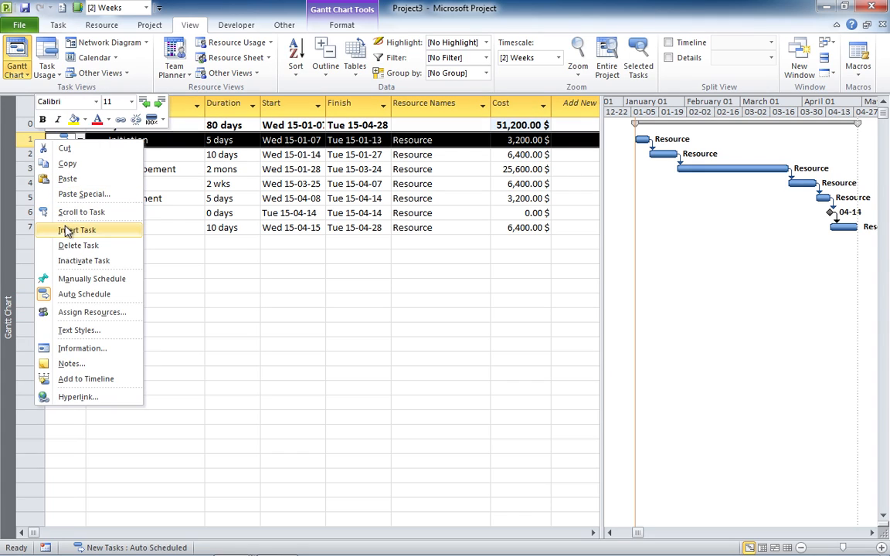
pyautogui.click(76, 230)
pyautogui.write('project m')
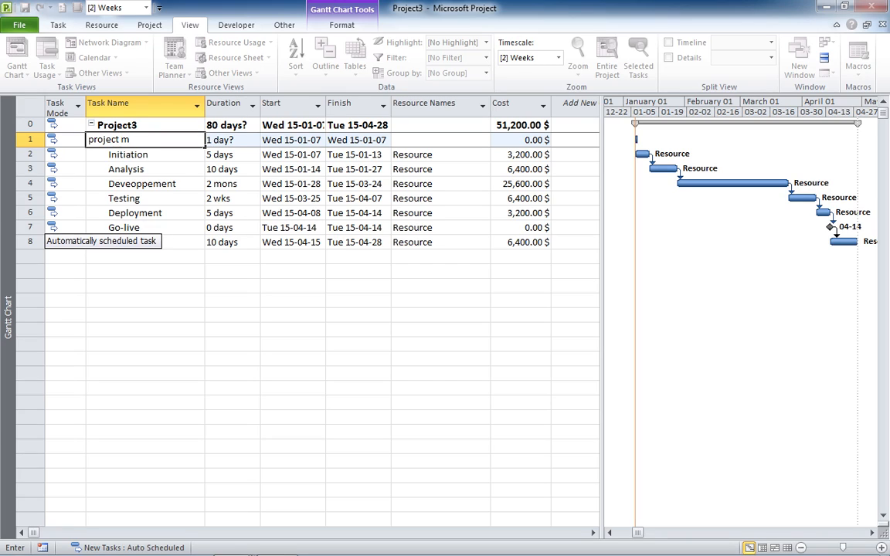
pyautogui.write('gmt')
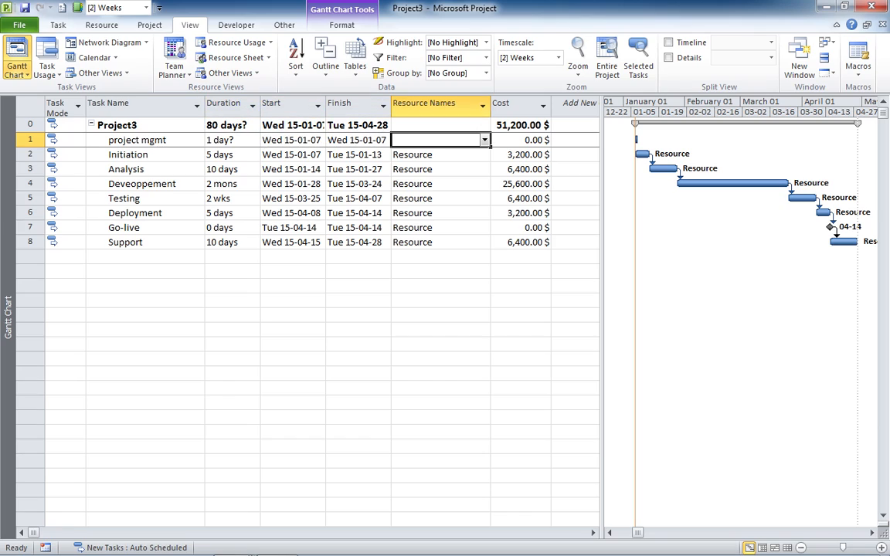
pyautogui.write('Project Manager')
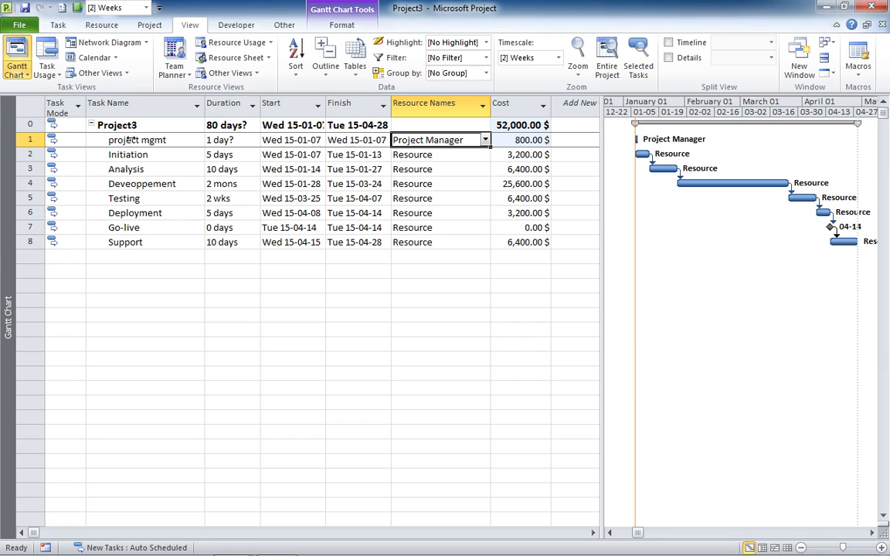
# - Clear the Estimated flag on project mgmt's 1-day duration and set it to Manually Scheduled
pyautogui.doubleClick(136, 140)
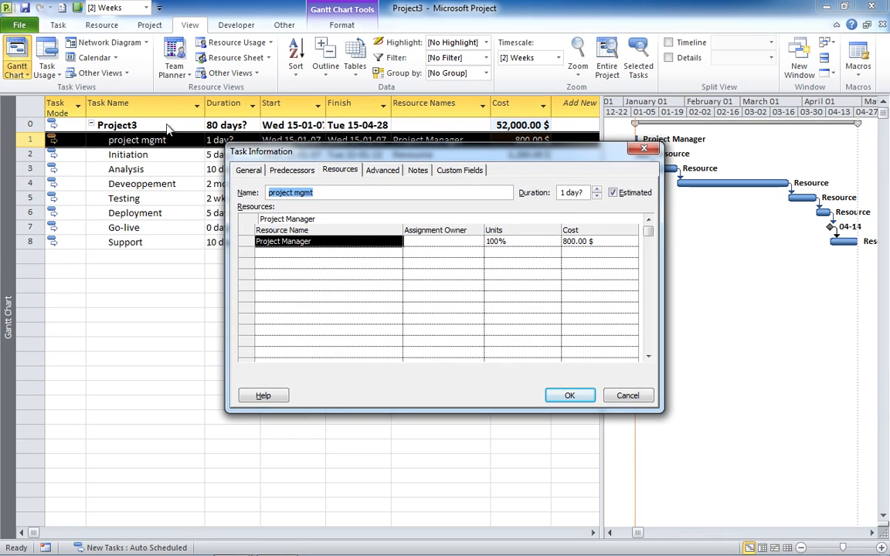
pyautogui.click(612, 192)
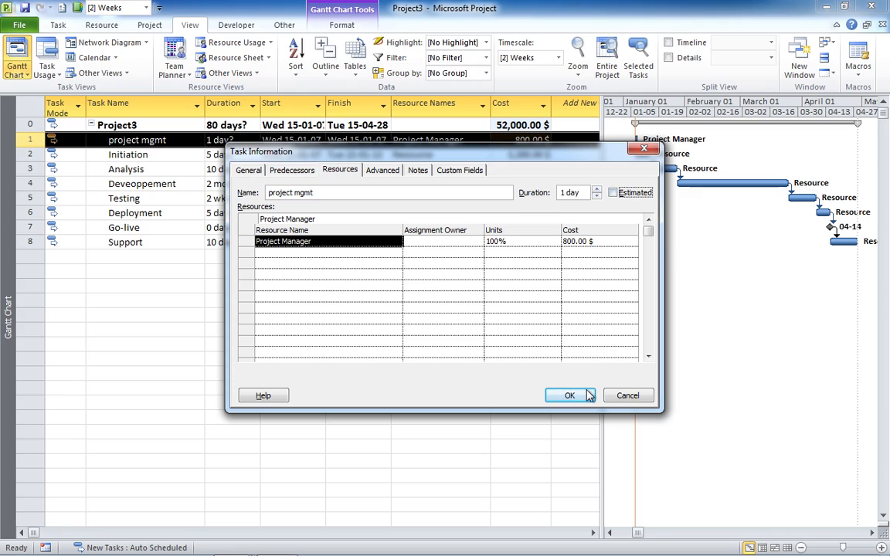
pyautogui.click(570, 396)
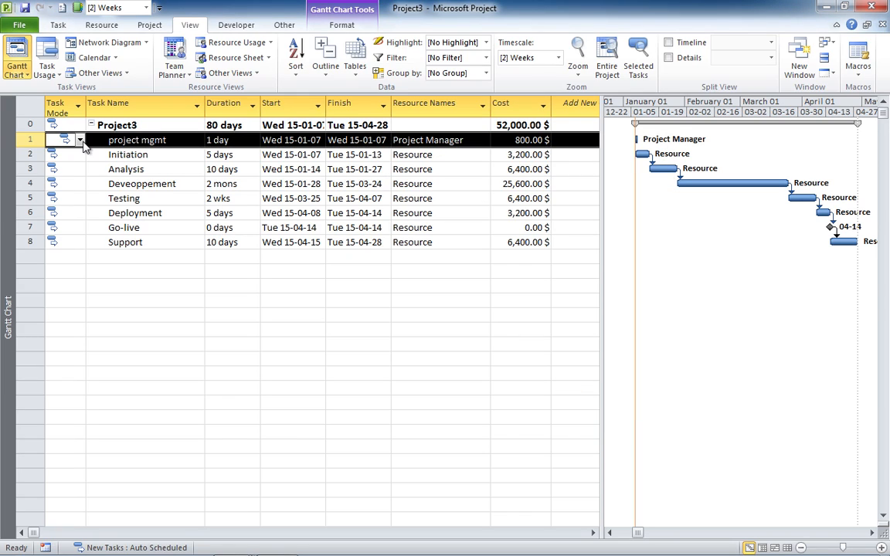
pyautogui.click(81, 140)
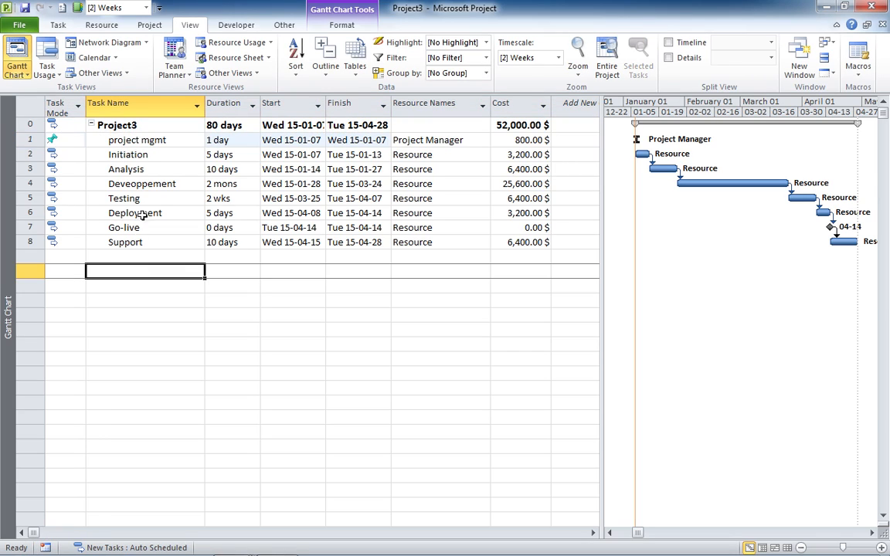
pyautogui.click(145, 140)
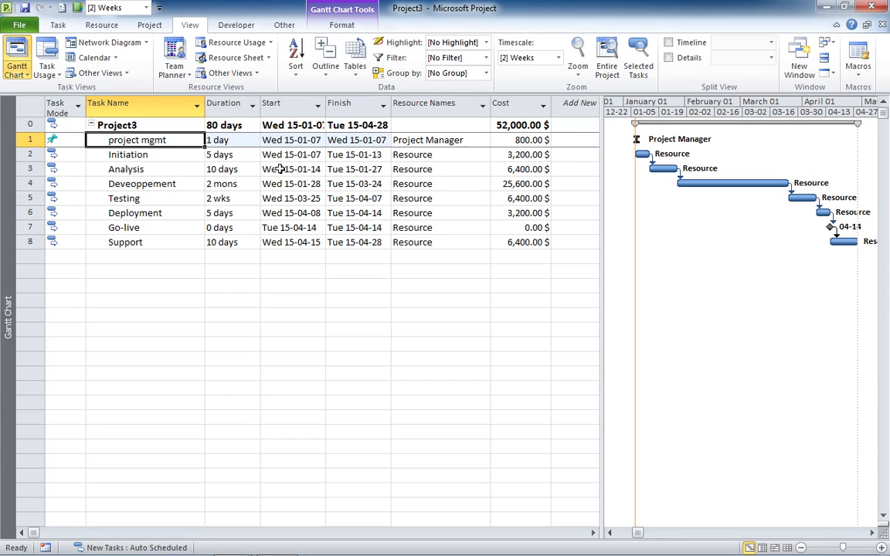
# - Paste-link Analysis's start (Wed 15-01-14) into project mgmt's Start, then copy Go-live's Finish
pyautogui.click(287, 168)
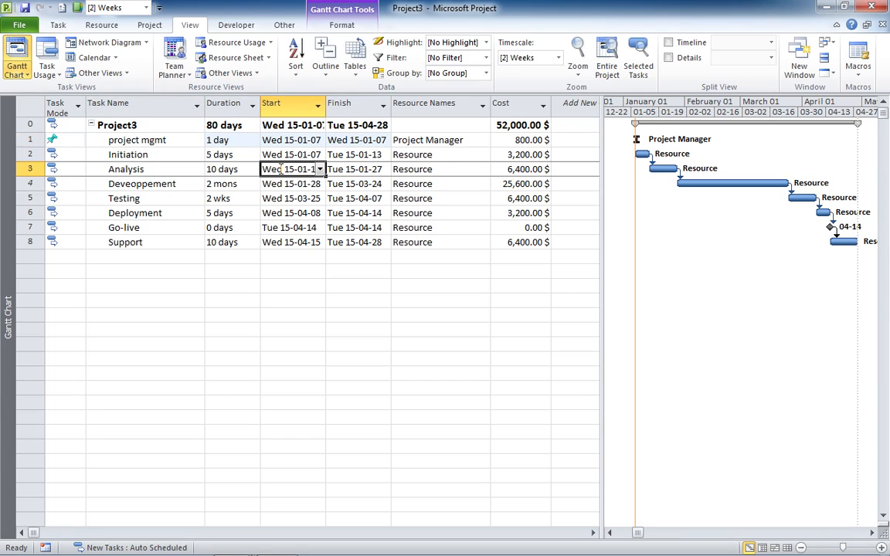
pyautogui.rightClick(288, 169)
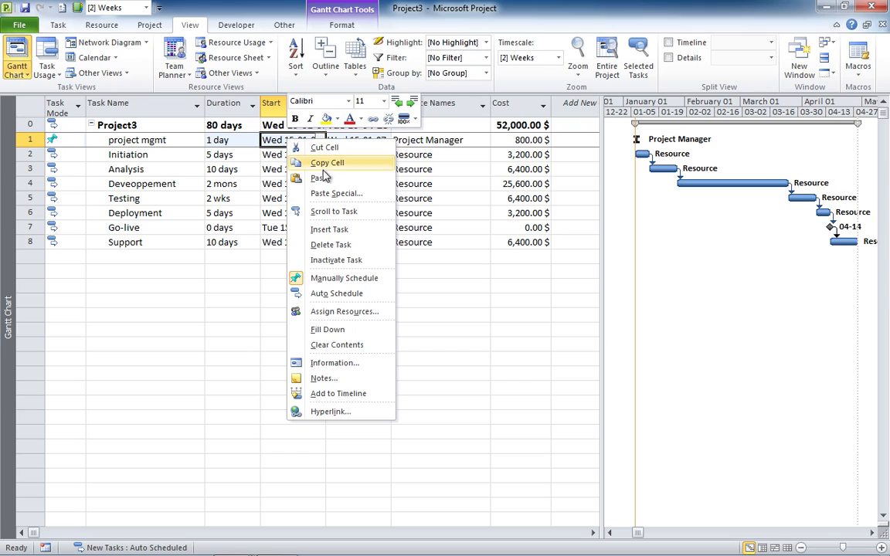
pyautogui.click(333, 193)
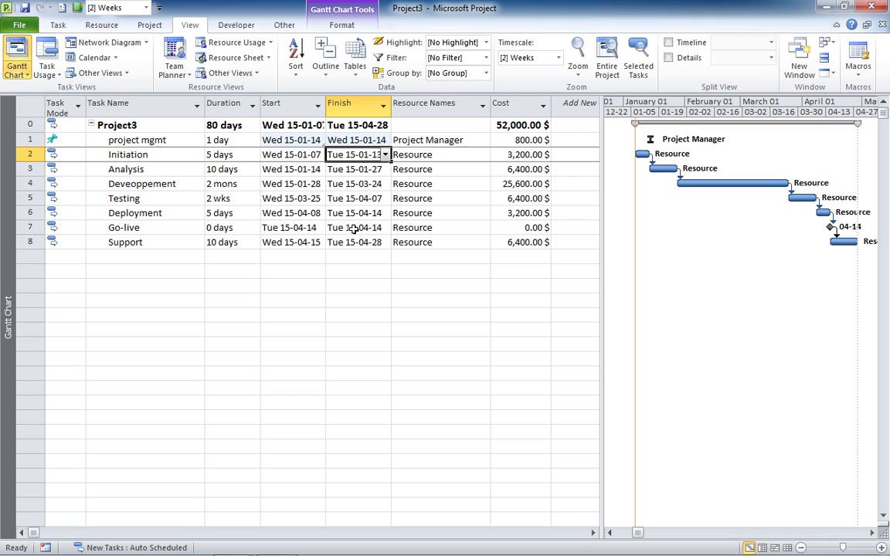
pyautogui.click(354, 228)
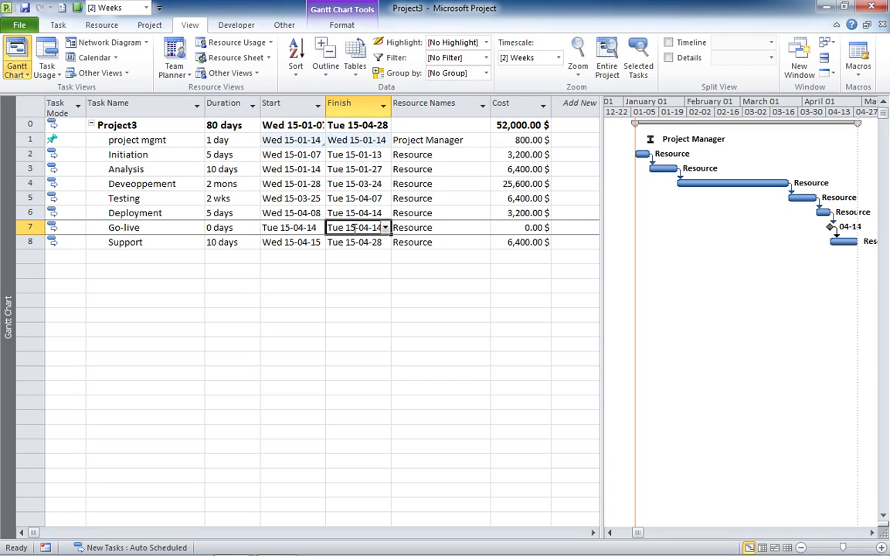
pyautogui.moveTo(353, 234)
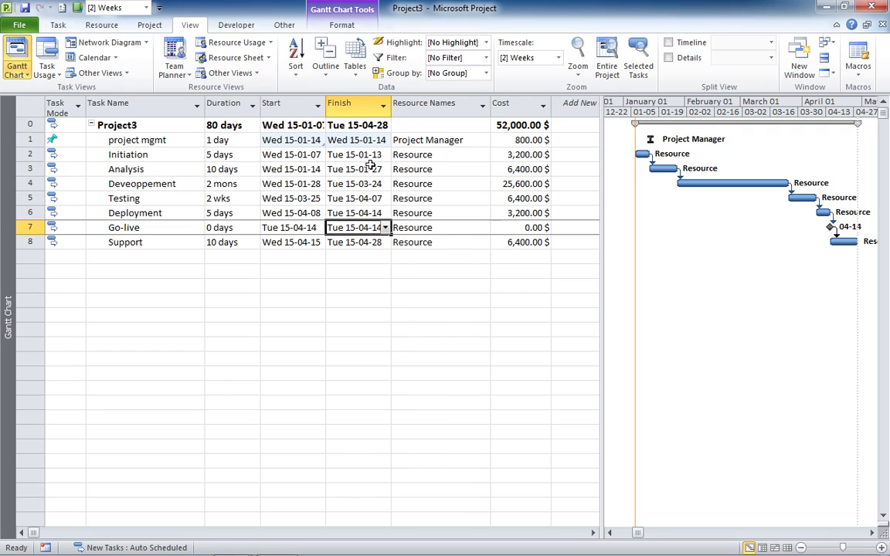
# - Paste-link Go-live's finish into project mgmt's Finish, ending Tue 15-04-14 over 65 days
pyautogui.rightClick(358, 140)
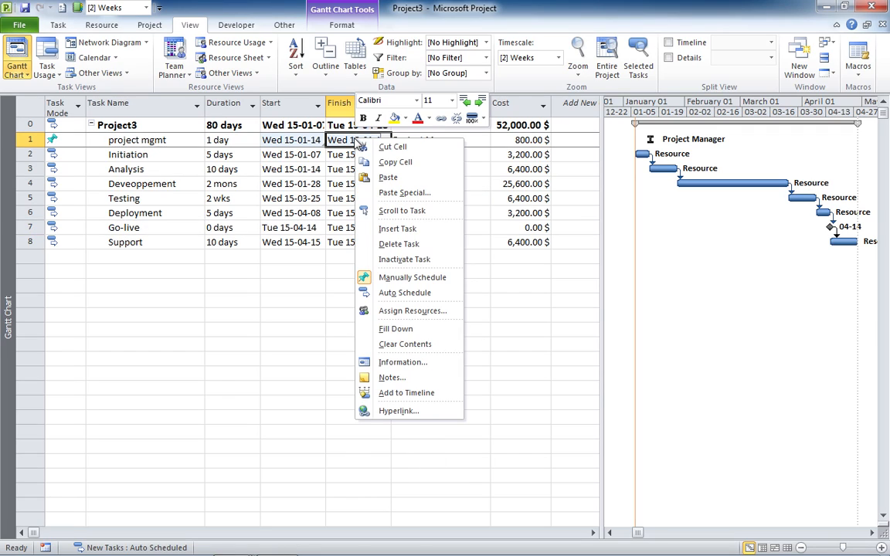
pyautogui.click(404, 192)
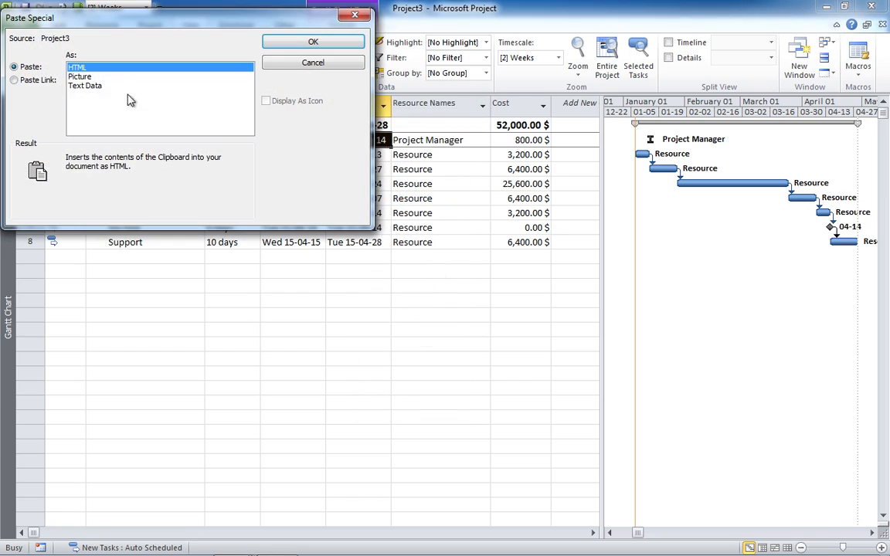
pyautogui.click(14, 81)
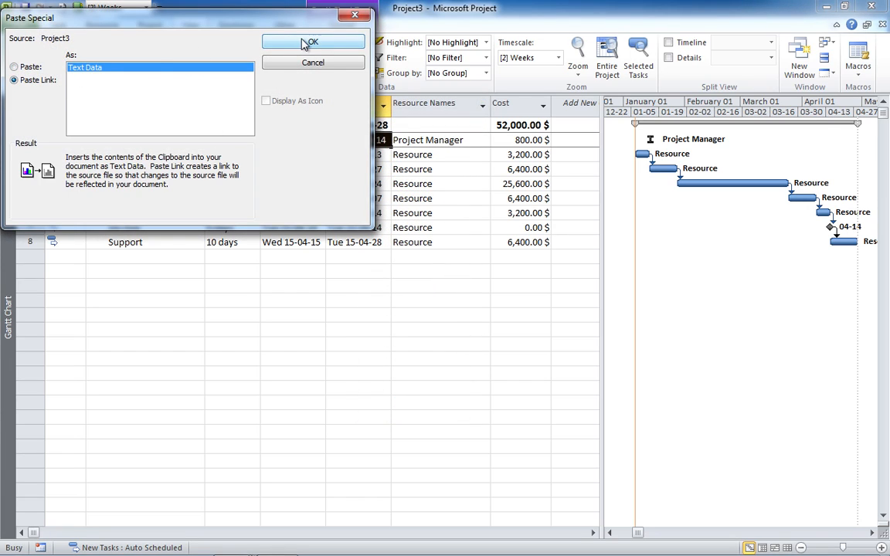
pyautogui.click(313, 41)
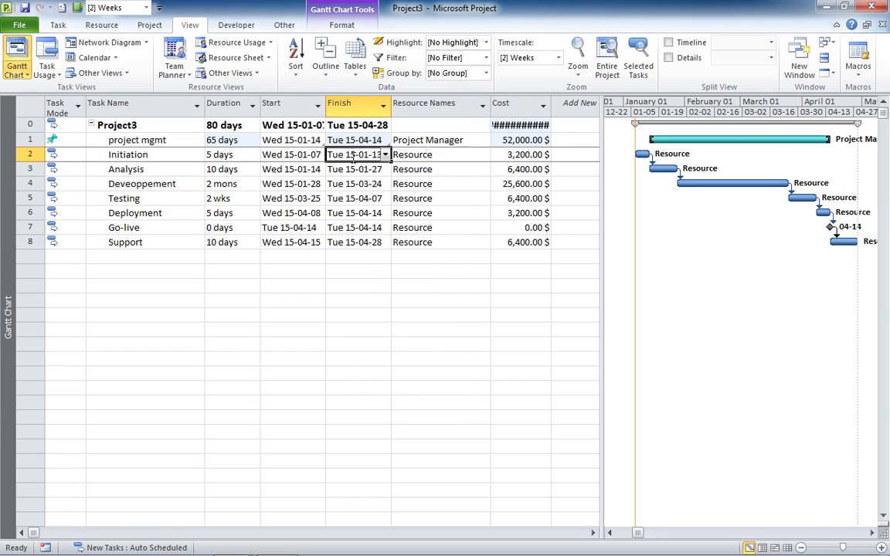
pyautogui.moveTo(570, 103)
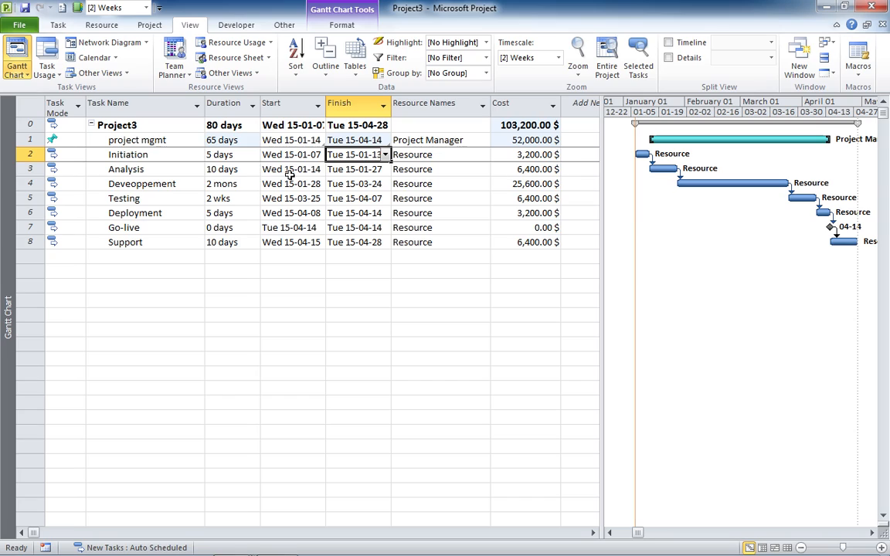
# - Set Deveoppement's duration to 1.5 months and Initiation's duration to 10 days
pyautogui.click(224, 183)
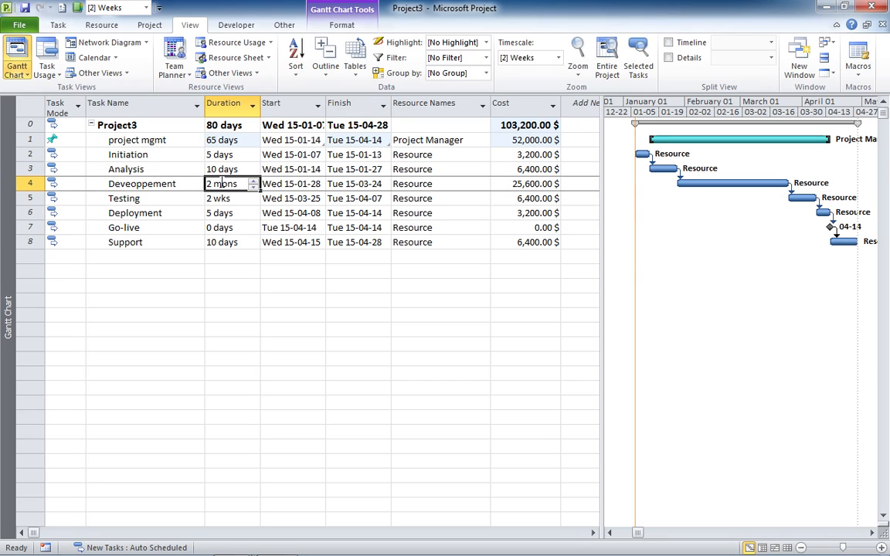
pyautogui.write('1.5')
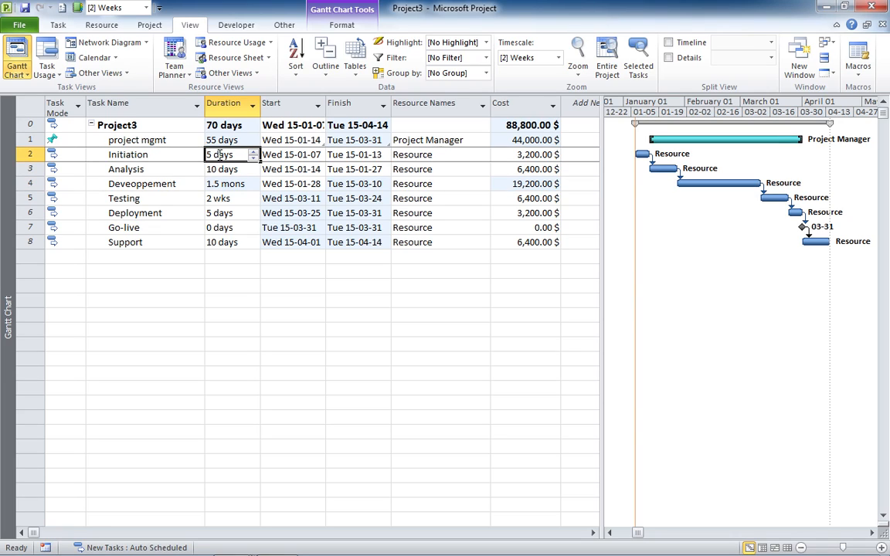
pyautogui.write('10 days')
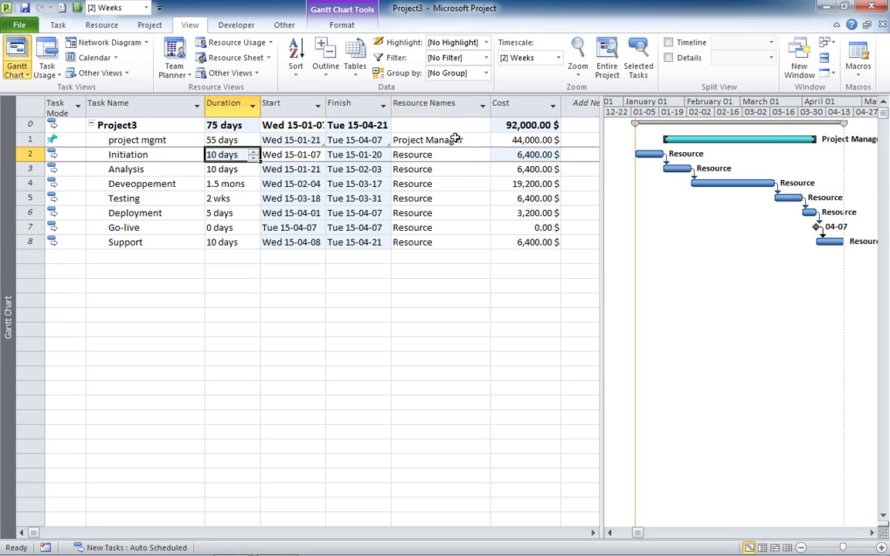
# - Change project mgmt's resource assignment to Project Manager[15%]
pyautogui.click(432, 139)
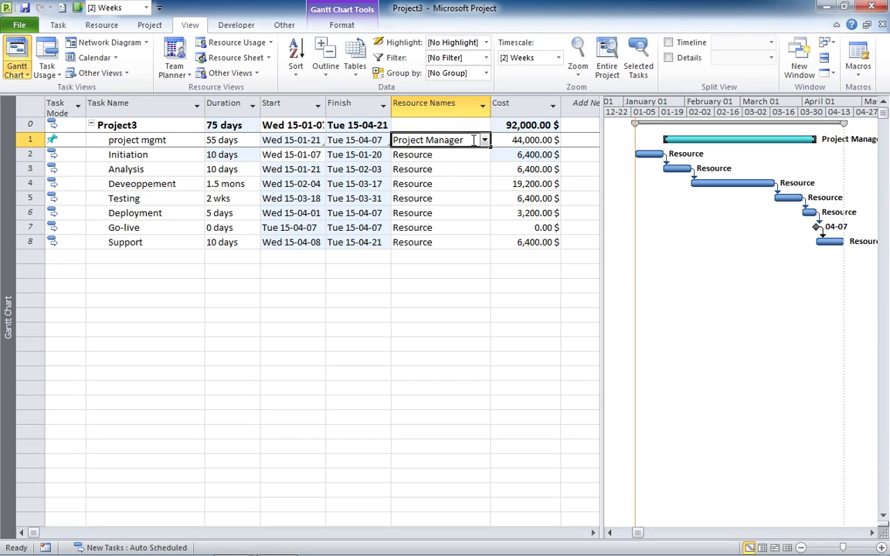
pyautogui.doubleClick(432, 140)
pyautogui.write('[15%]')
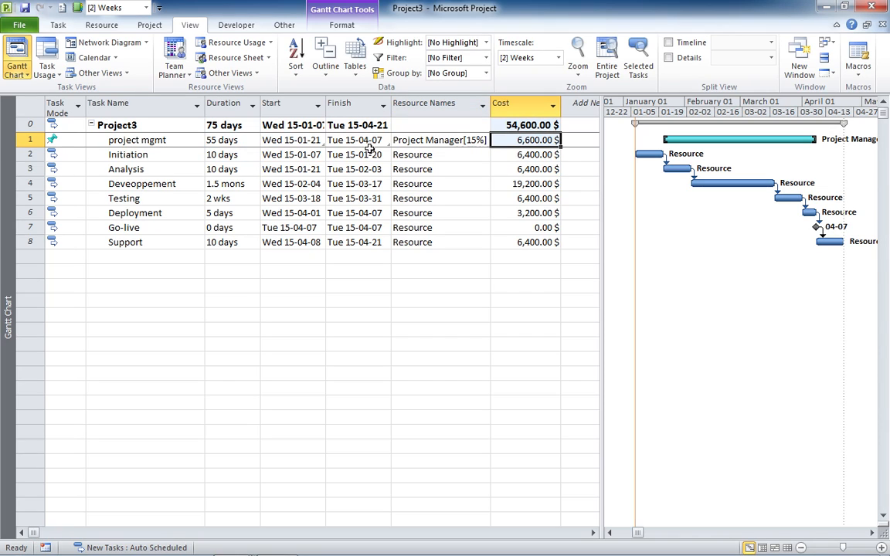
pyautogui.moveTo(229, 191)
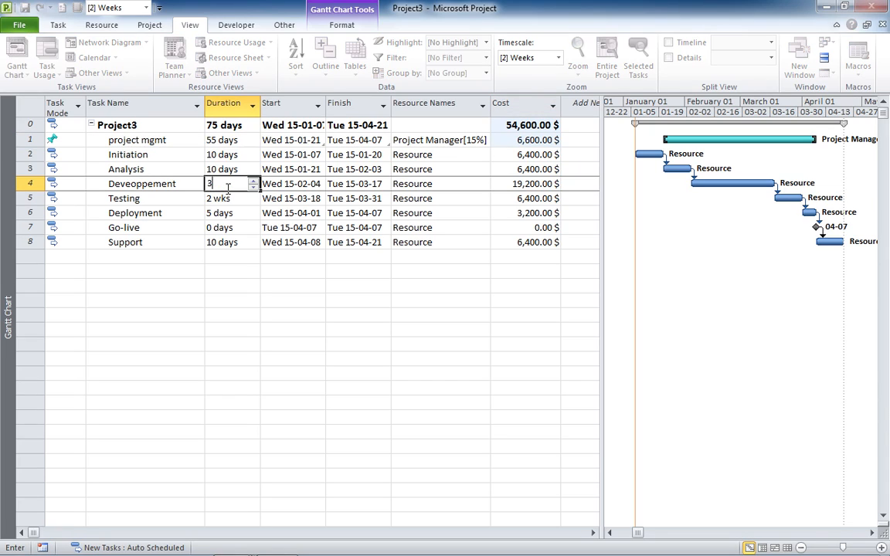
# - Set Deveoppement's duration to 3 months, extending project mgmt to 85 days
pyautogui.write('3 mons')
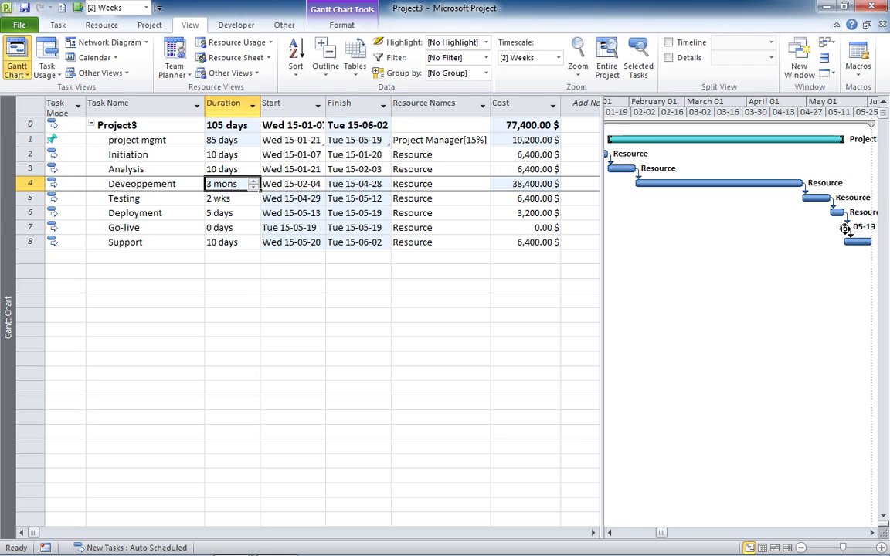
pyautogui.moveTo(842, 173)
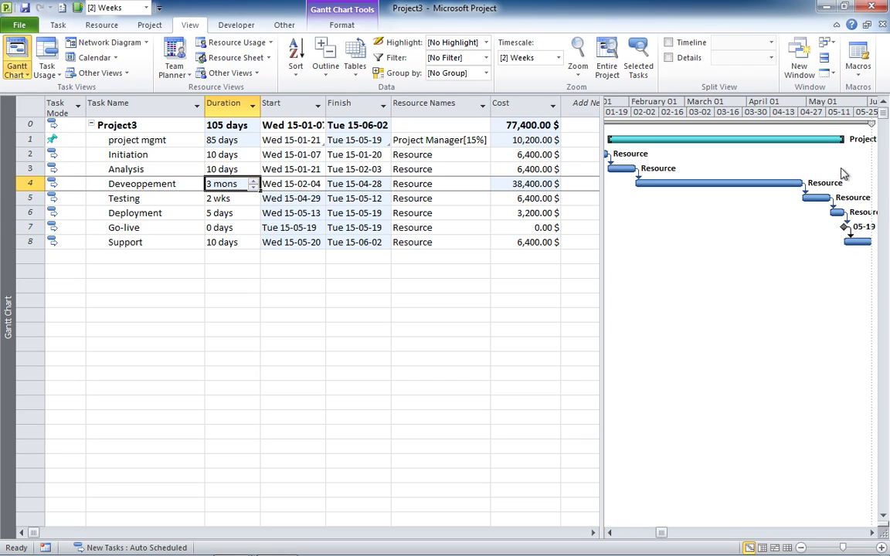